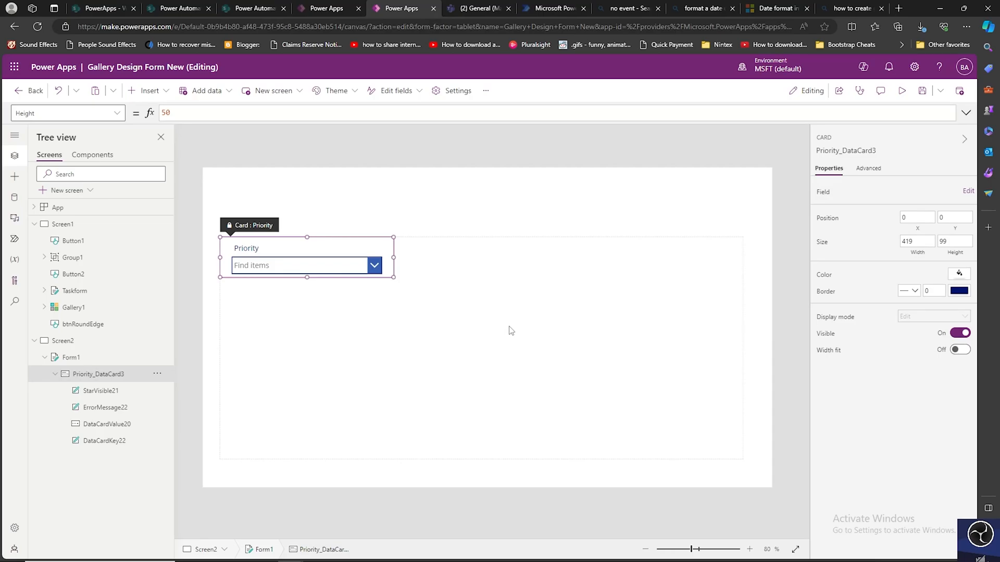
{"action": "mouse_move", "coordinate": [500, 321]}
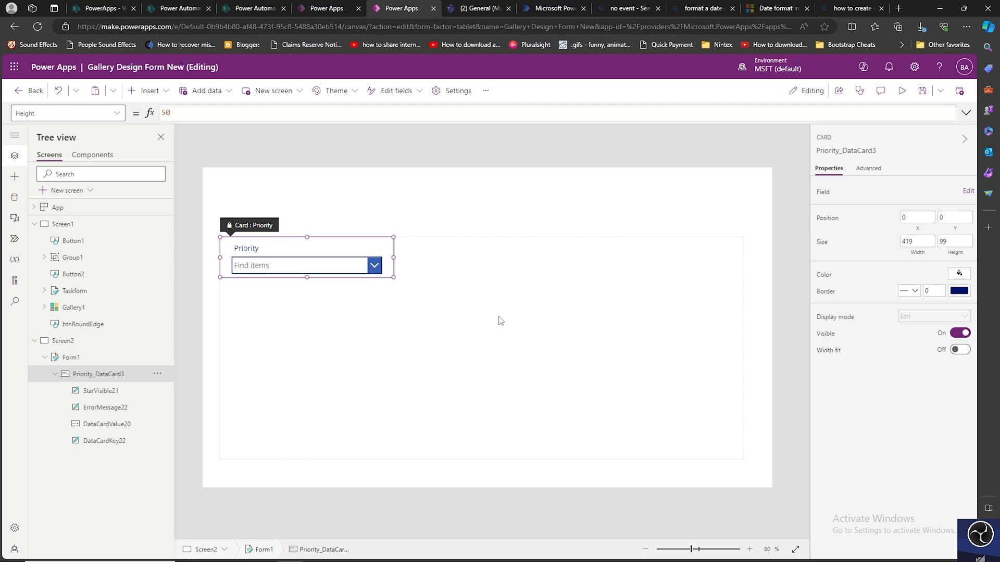
{"action": "mouse_move", "coordinate": [429, 337]}
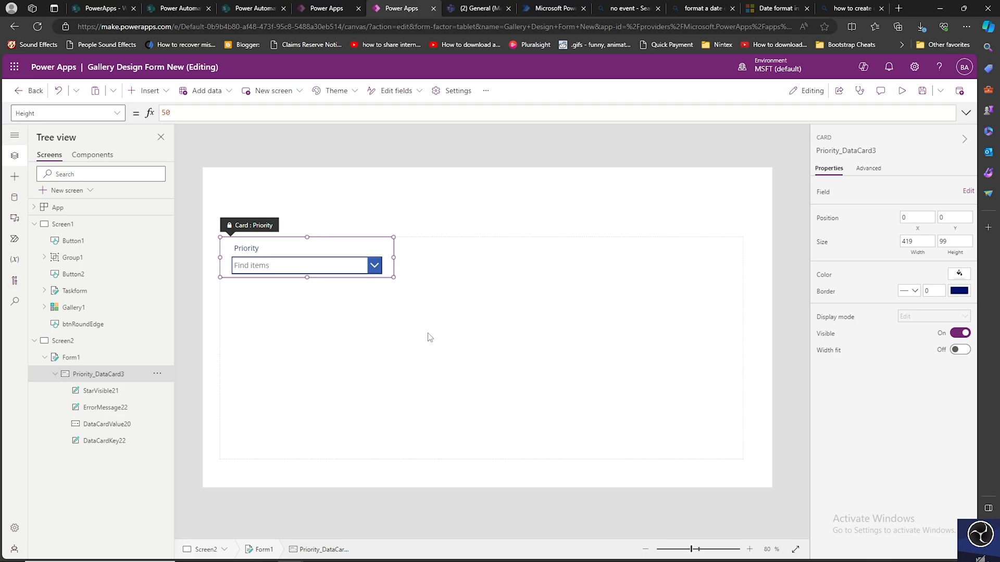
{"action": "mouse_move", "coordinate": [482, 303]}
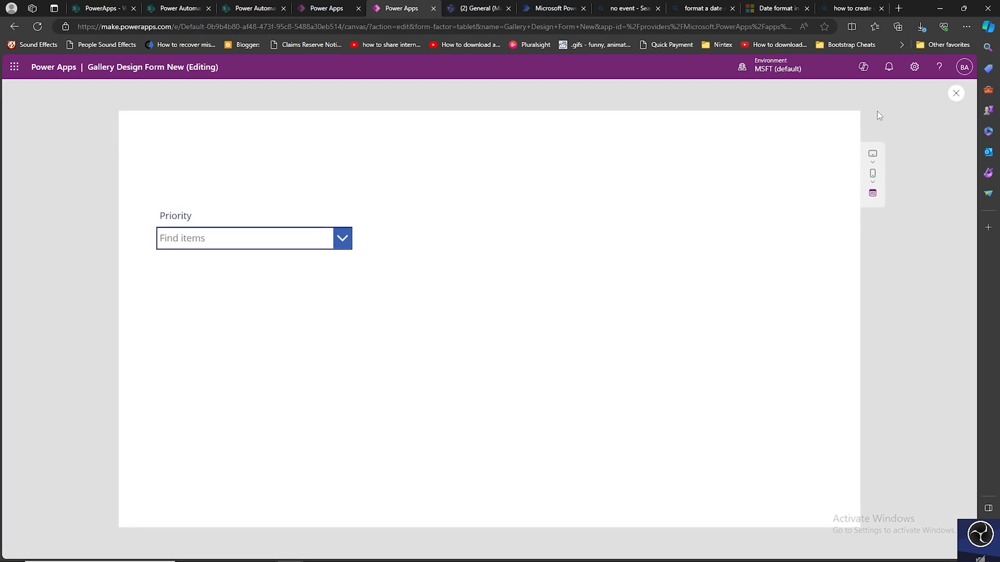
Expand the Priority dropdown to see Low, Medium and High, then exit preview.
{"action": "left_click", "coordinate": [341, 238]}
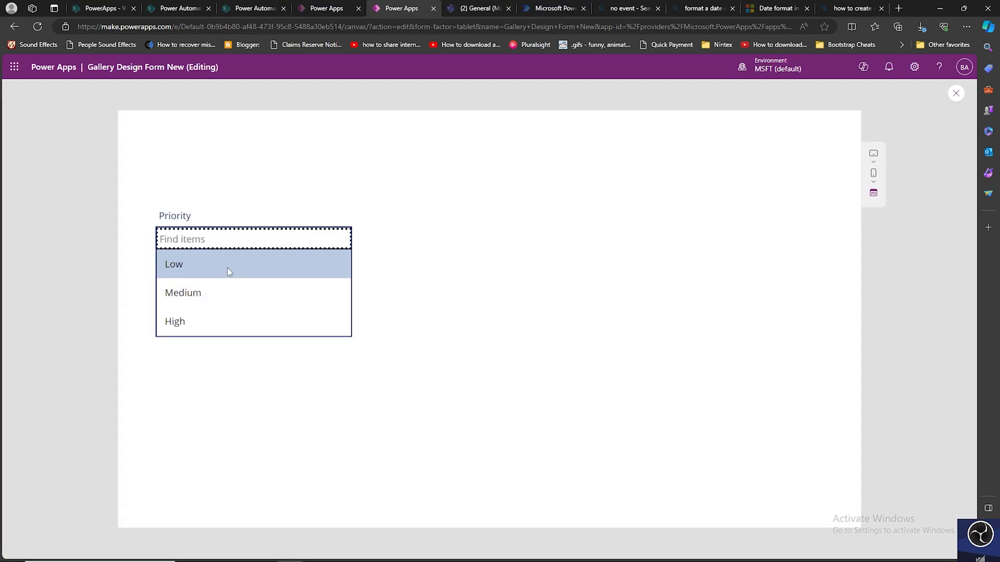
{"action": "mouse_move", "coordinate": [215, 230]}
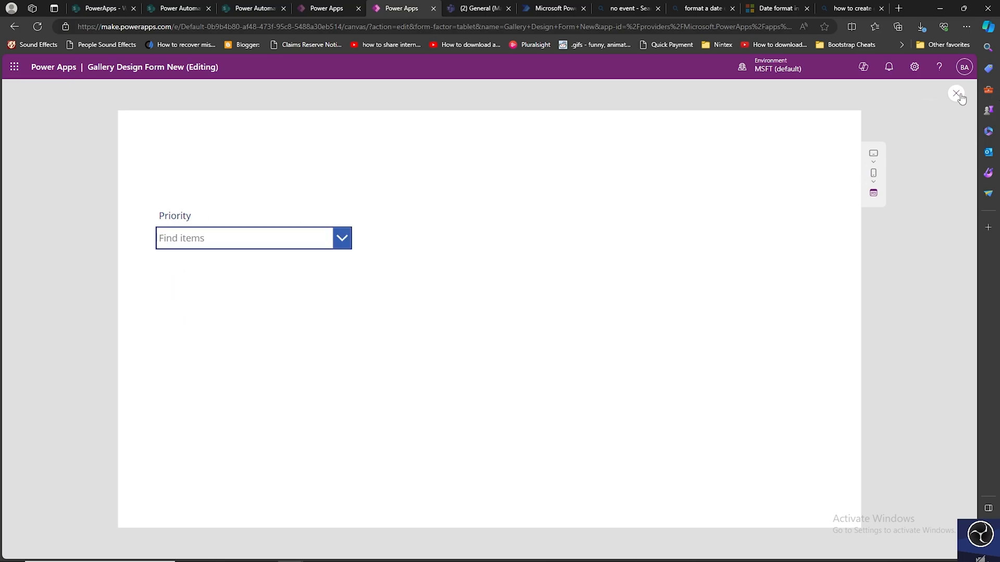
{"action": "left_click", "coordinate": [956, 94]}
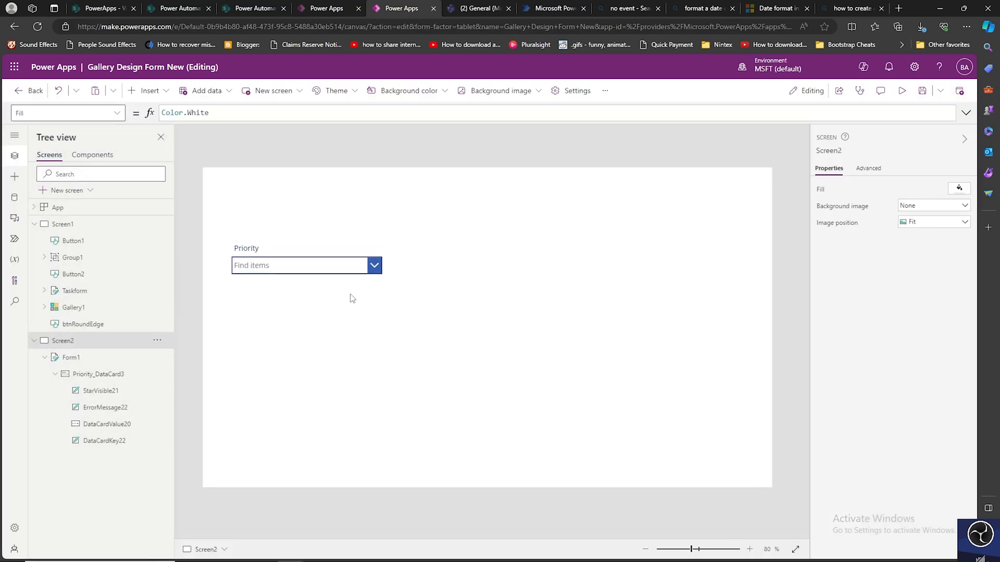
Select Form1 in the Tree view.
{"action": "left_click", "coordinate": [71, 358]}
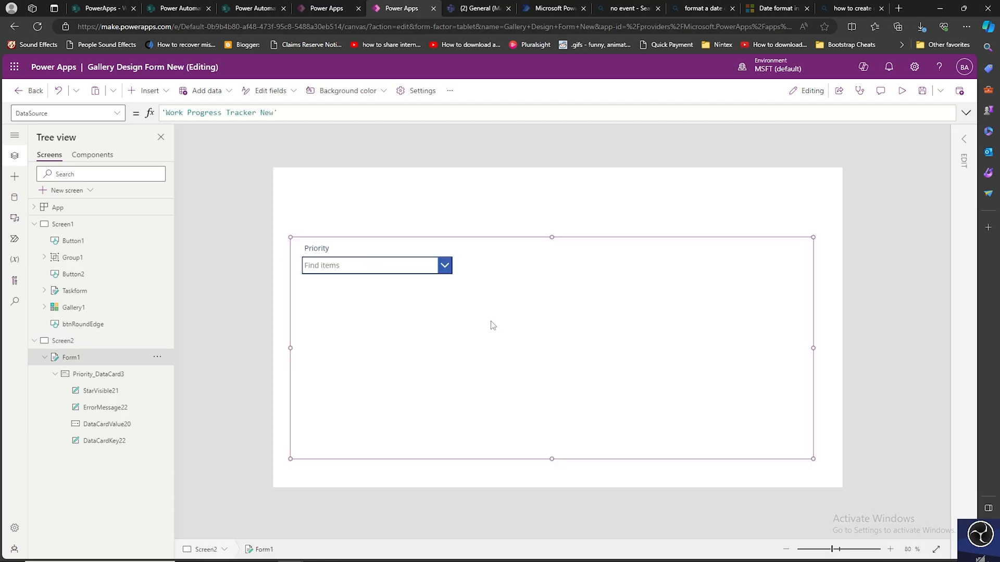
{"action": "mouse_move", "coordinate": [491, 329]}
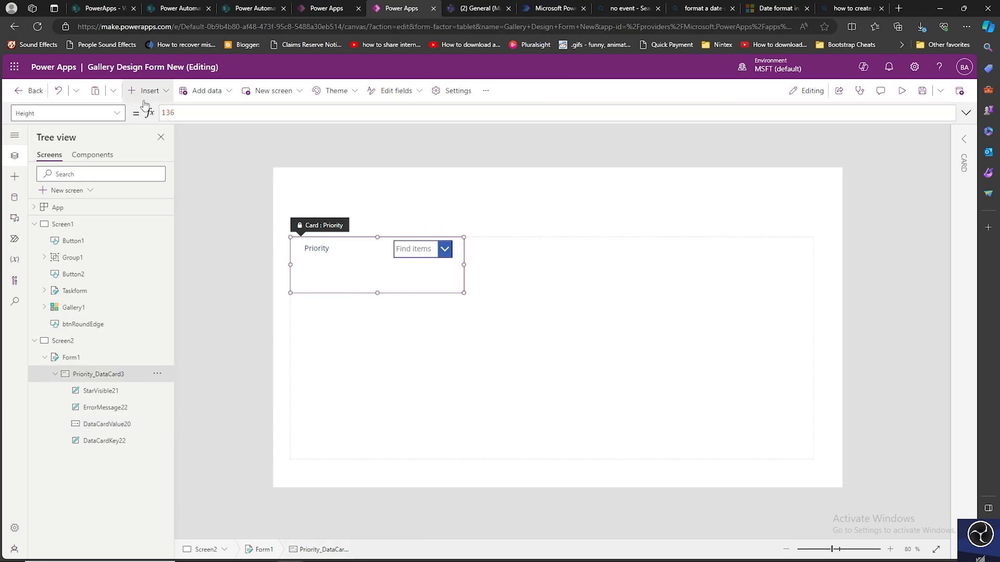
Insert a Radio control into the Priority card, unlocking the card.
{"action": "left_click", "coordinate": [150, 90]}
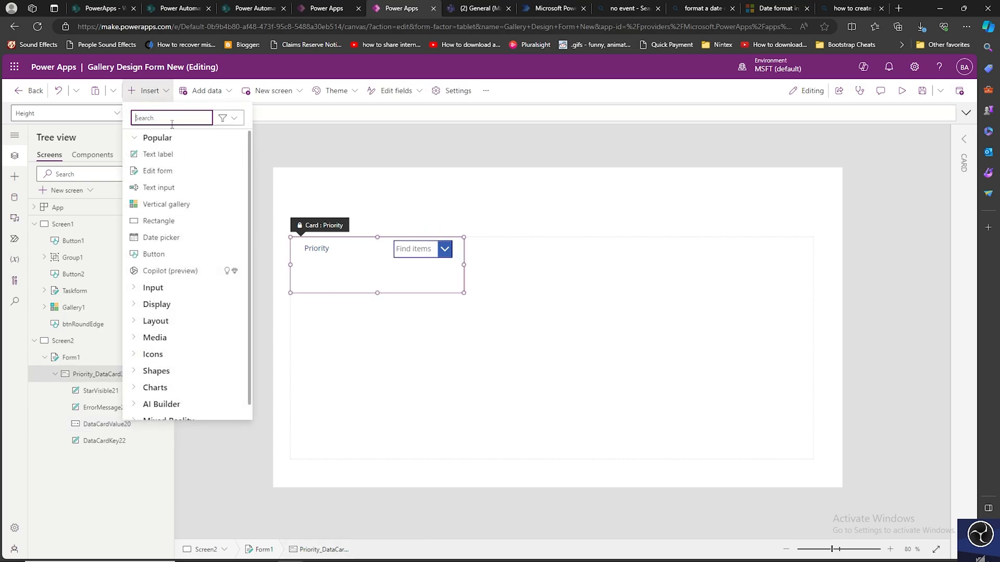
{"action": "type", "text": "radi"}
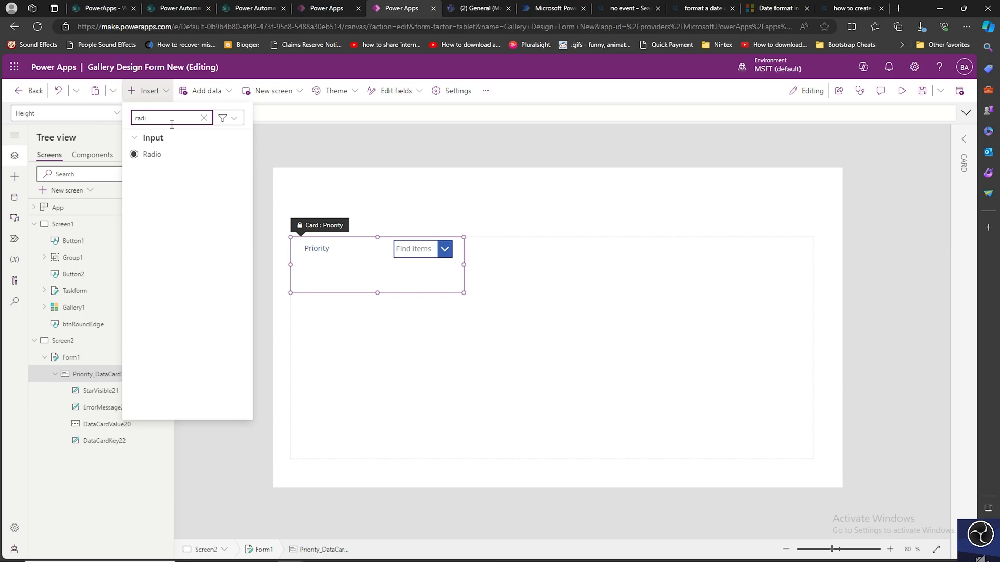
{"action": "left_click", "coordinate": [151, 154]}
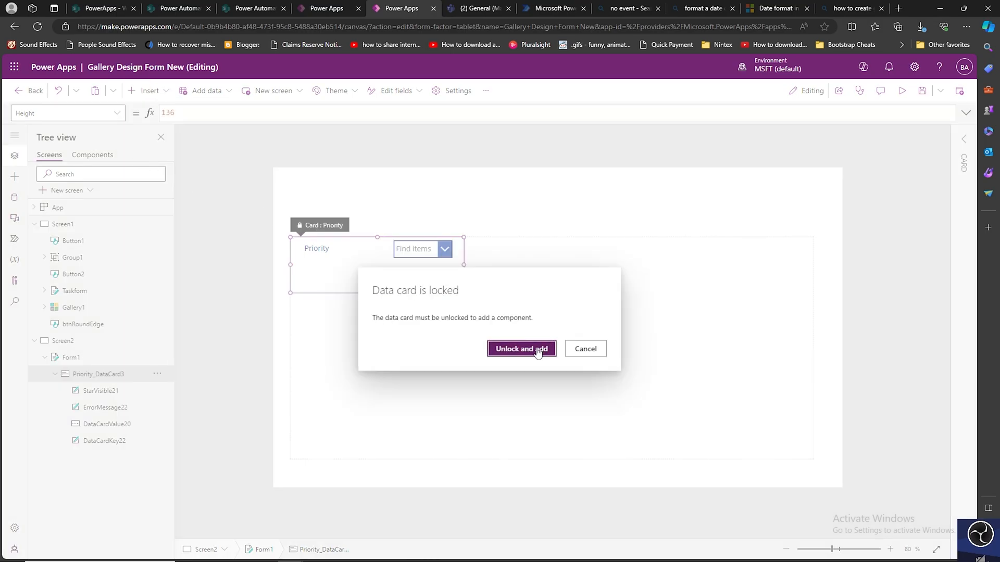
{"action": "left_click", "coordinate": [521, 349]}
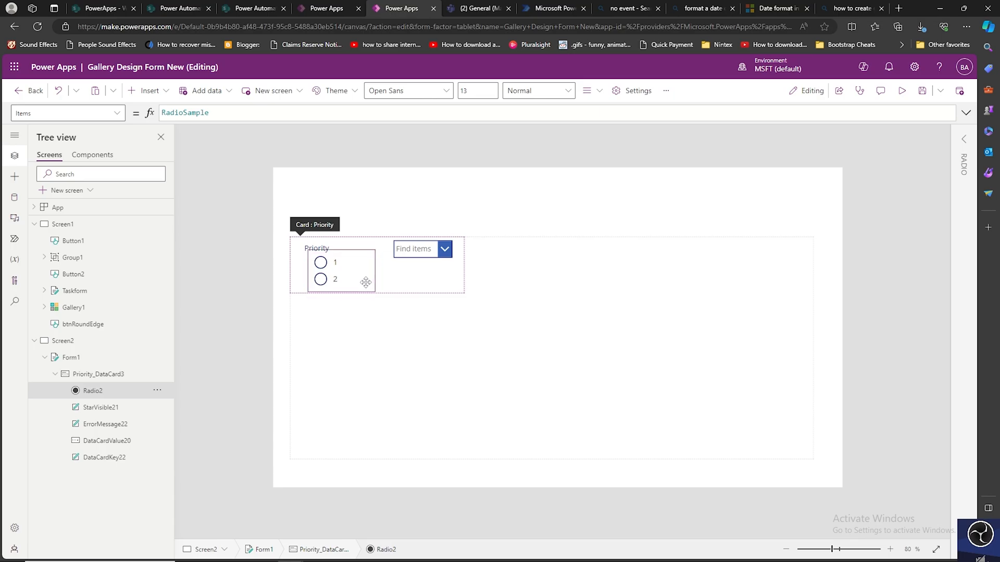
Set Radio2's Layout property to Layout.Horizontal.
{"action": "left_click", "coordinate": [341, 271]}
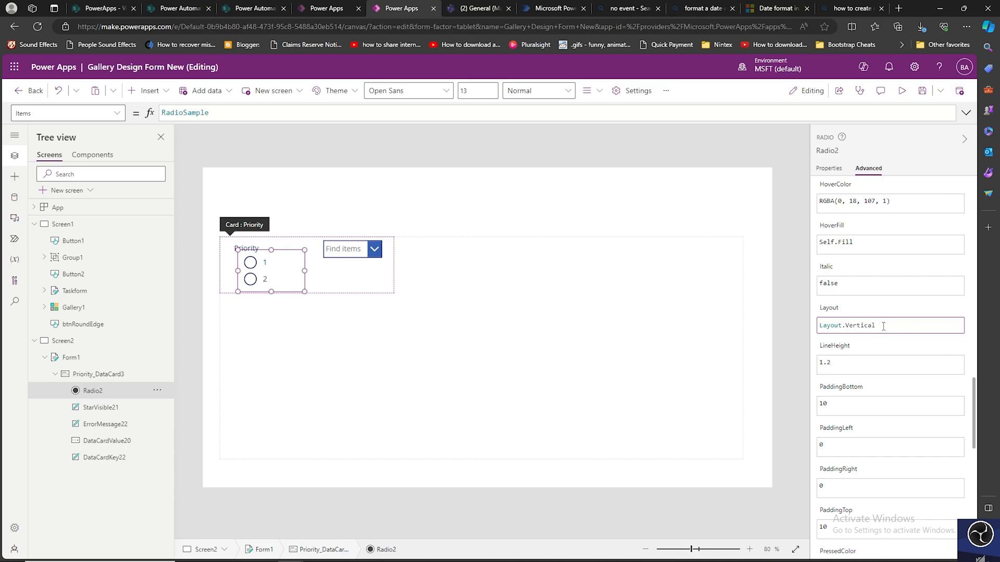
{"action": "double_click", "coordinate": [859, 325]}
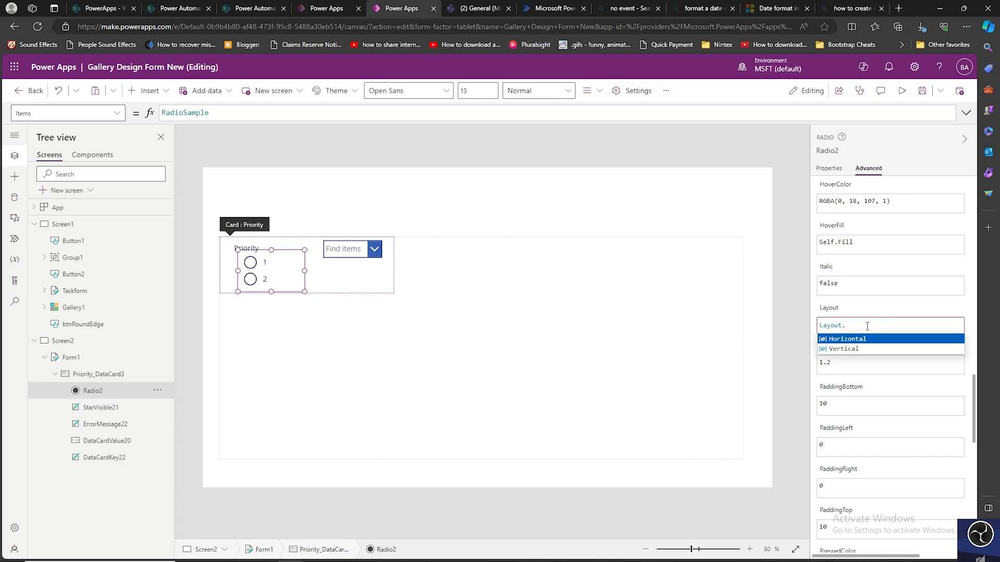
{"action": "left_click", "coordinate": [846, 338]}
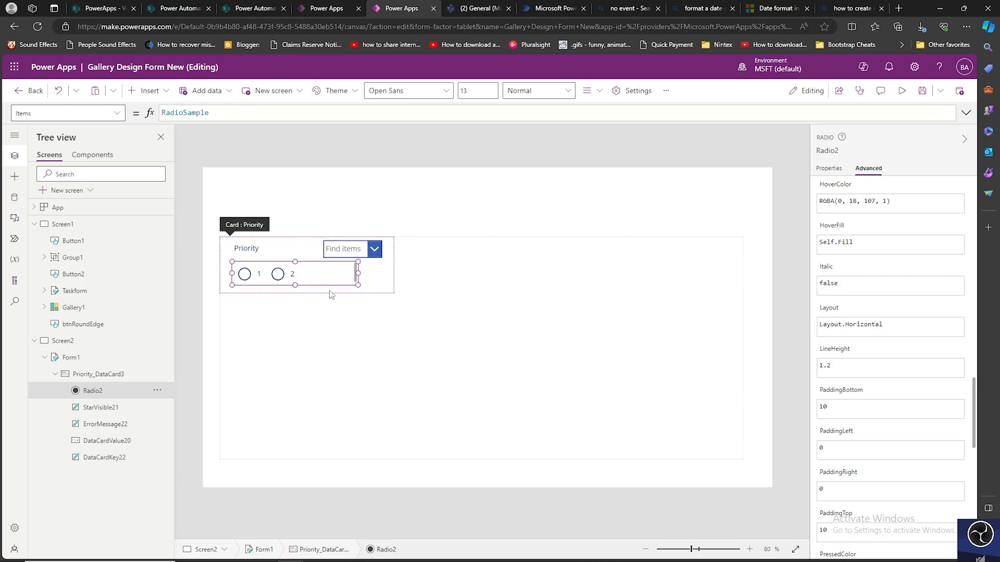
{"action": "mouse_move", "coordinate": [328, 294]}
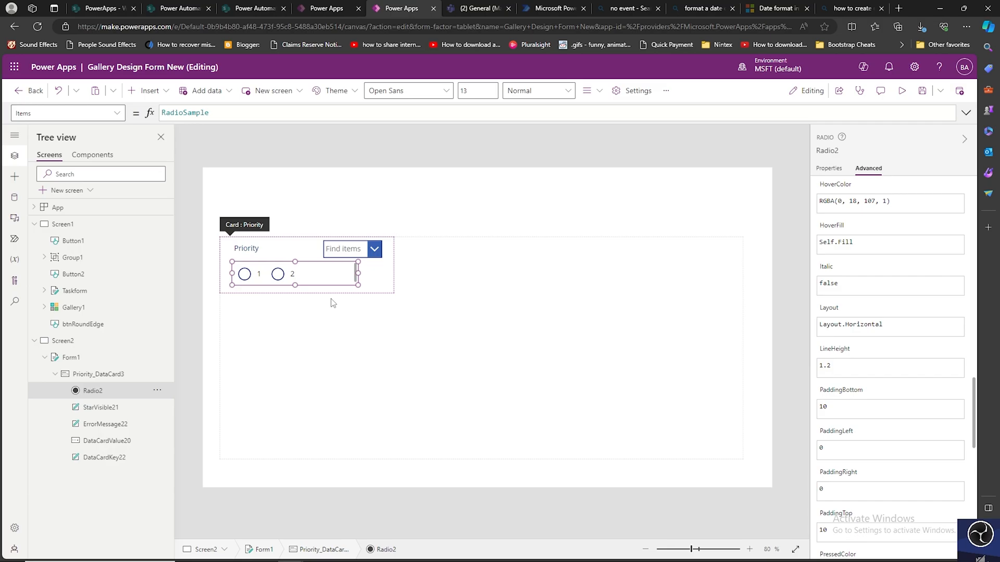
{"action": "mouse_move", "coordinate": [335, 303]}
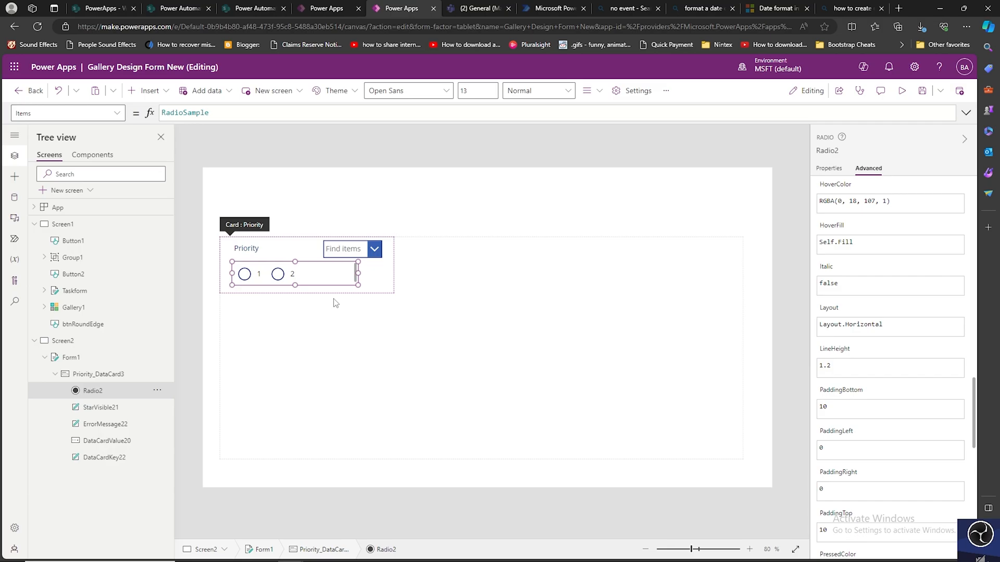
{"action": "mouse_move", "coordinate": [347, 250]}
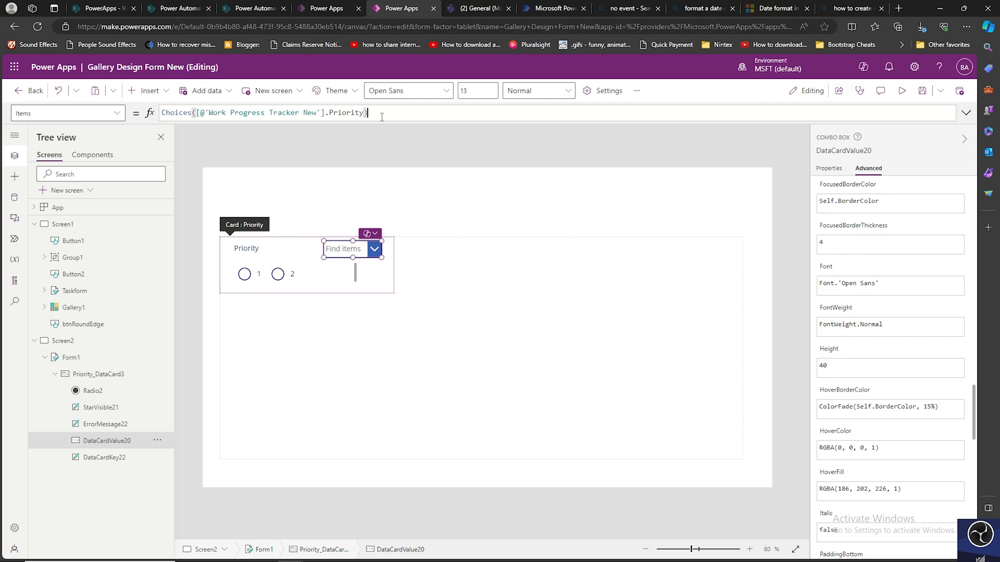
Set Radio2's Items to Choices([@'Work Progress Tracker New'].Priority).
{"action": "triple_click", "coordinate": [264, 113]}
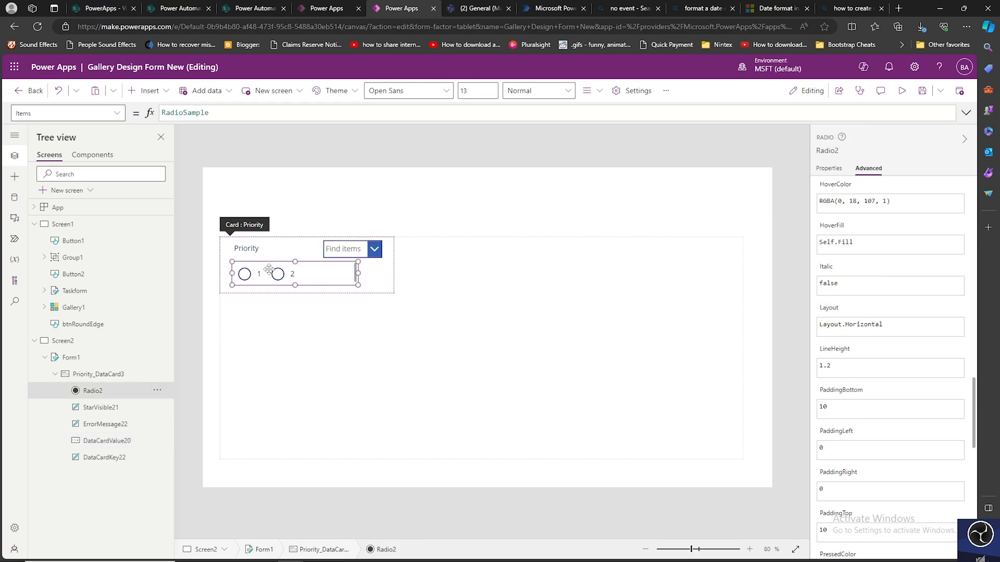
{"action": "left_click", "coordinate": [185, 113]}
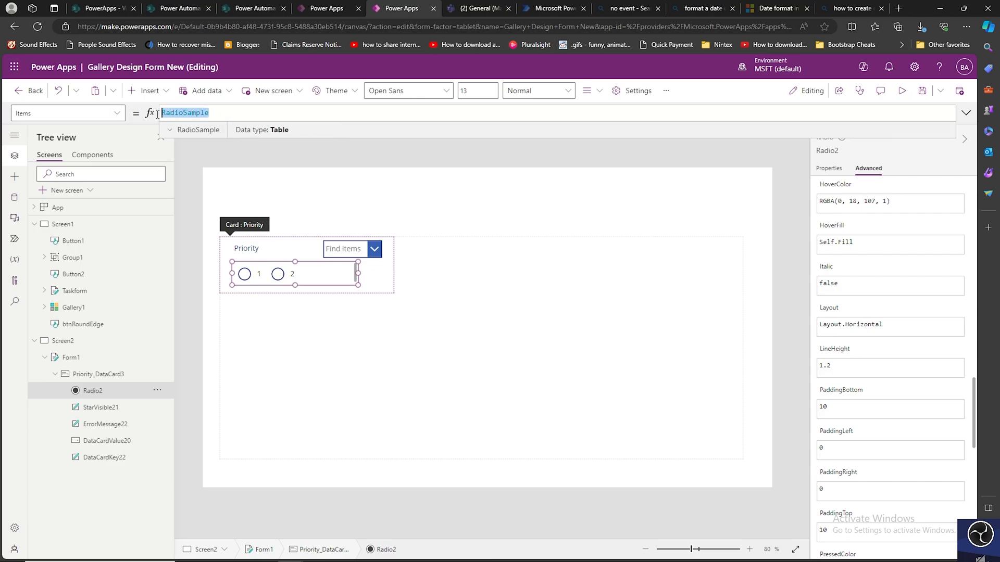
{"action": "type", "text": "Choices([@'Work Progress Tracker New'].Priority)"}
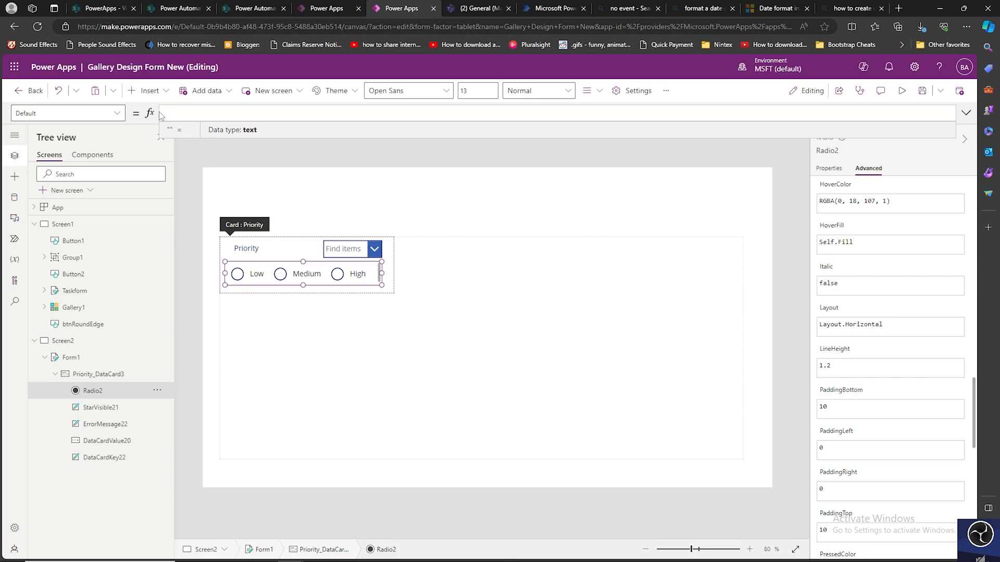
Set Radio2's Default formula to ThisItem.Priority.Value.
{"action": "type", "text": "ThisItem.Priority"}
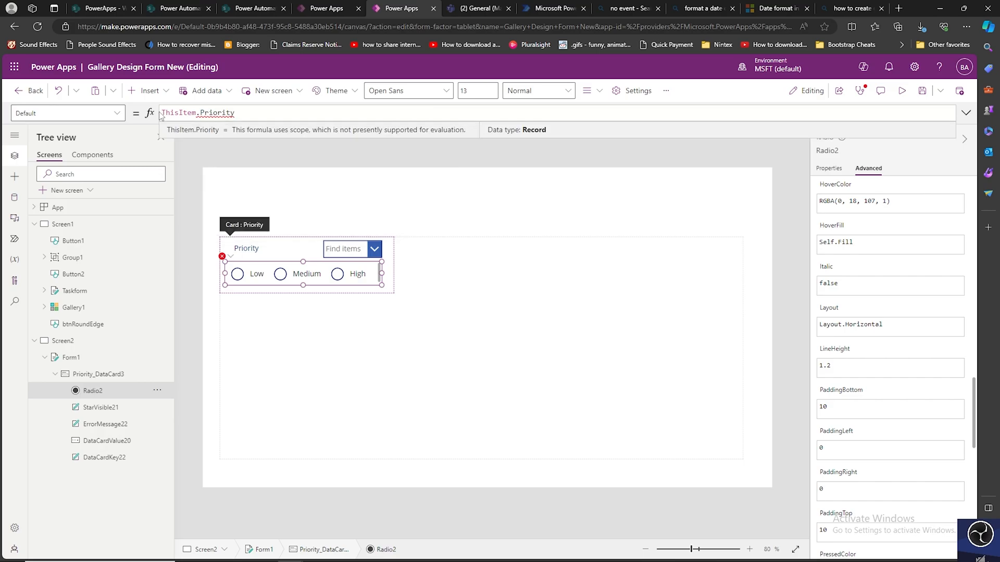
{"action": "type", "text": ".Value"}
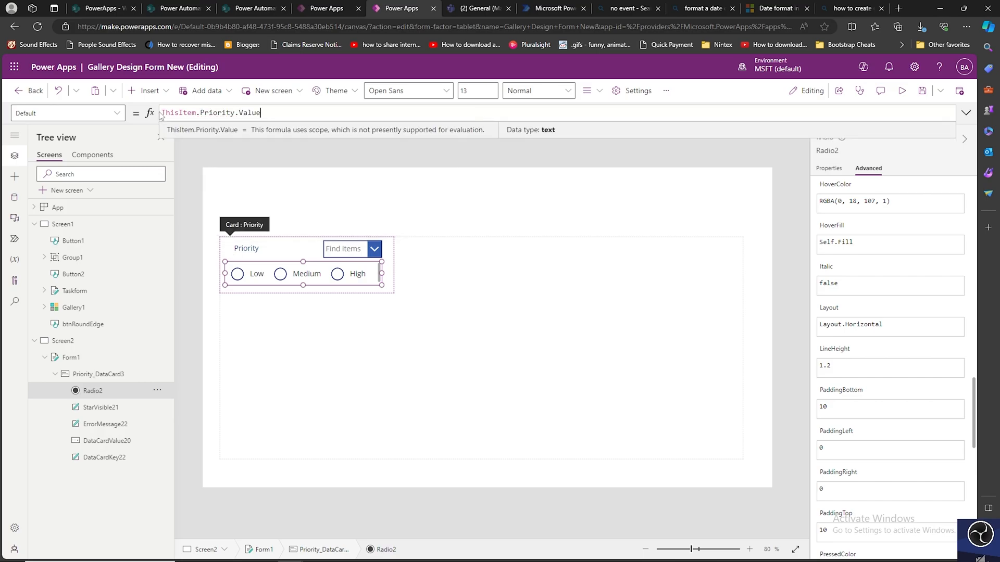
{"action": "mouse_move", "coordinate": [278, 230]}
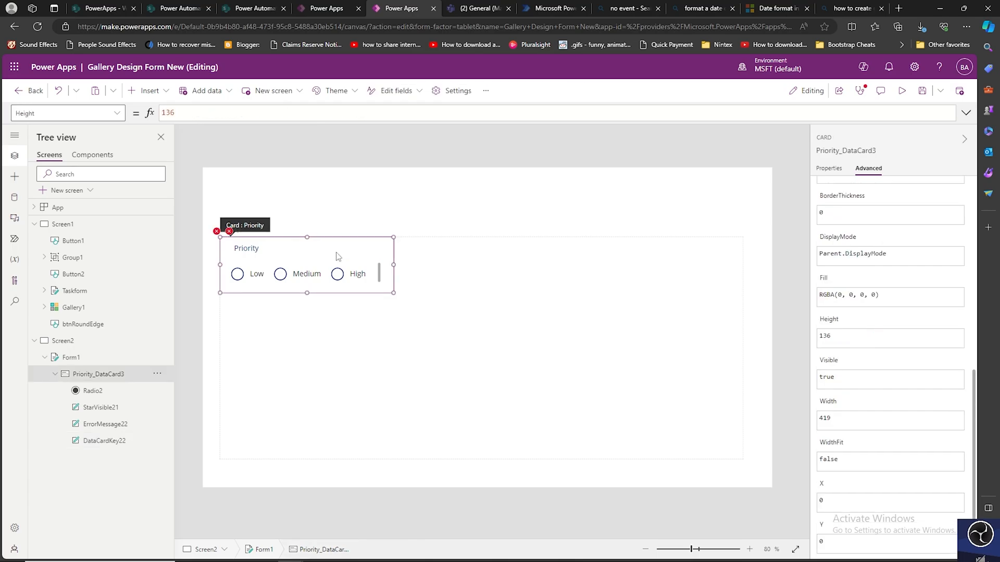
{"action": "mouse_move", "coordinate": [331, 306]}
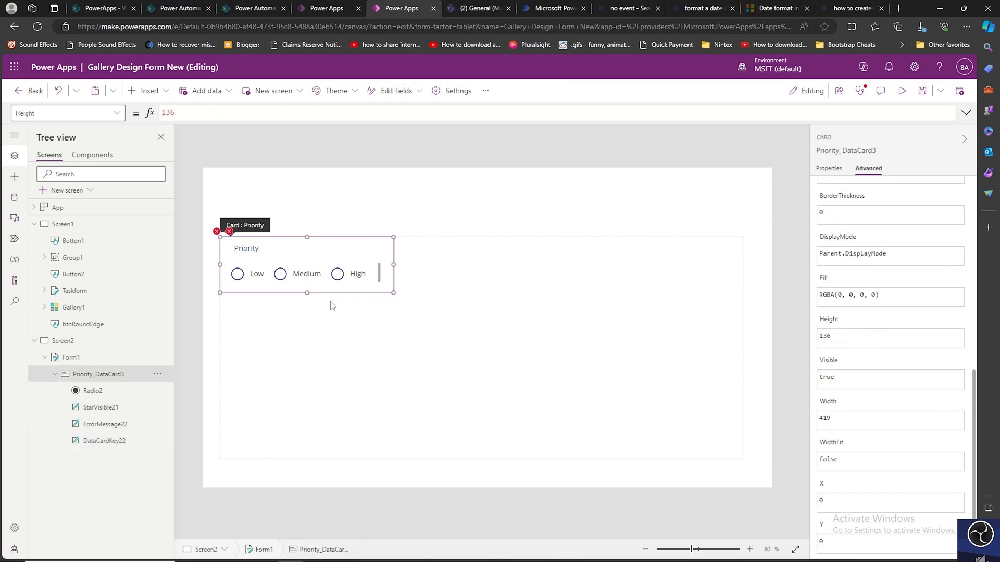
{"action": "mouse_move", "coordinate": [411, 285]}
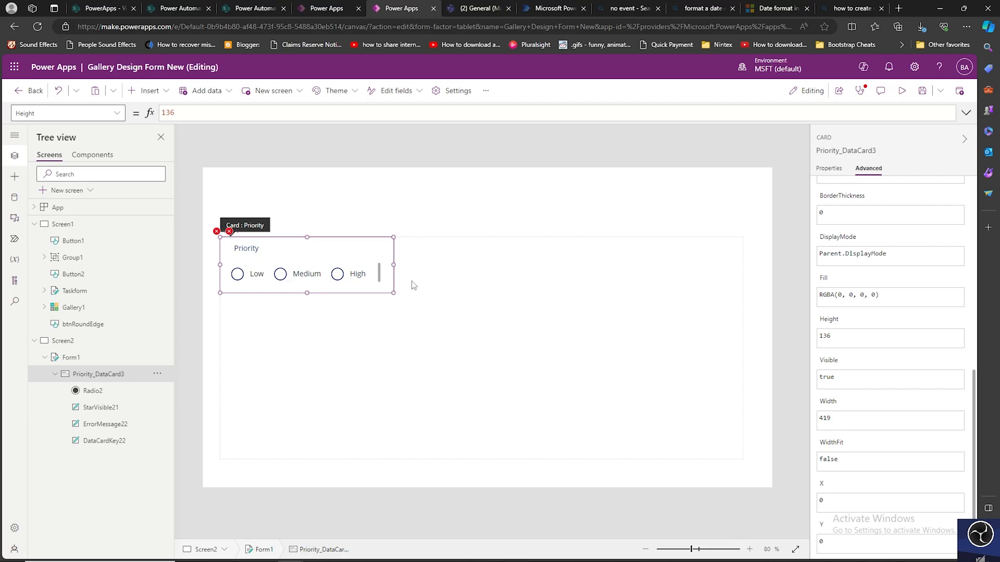
{"action": "mouse_move", "coordinate": [374, 282]}
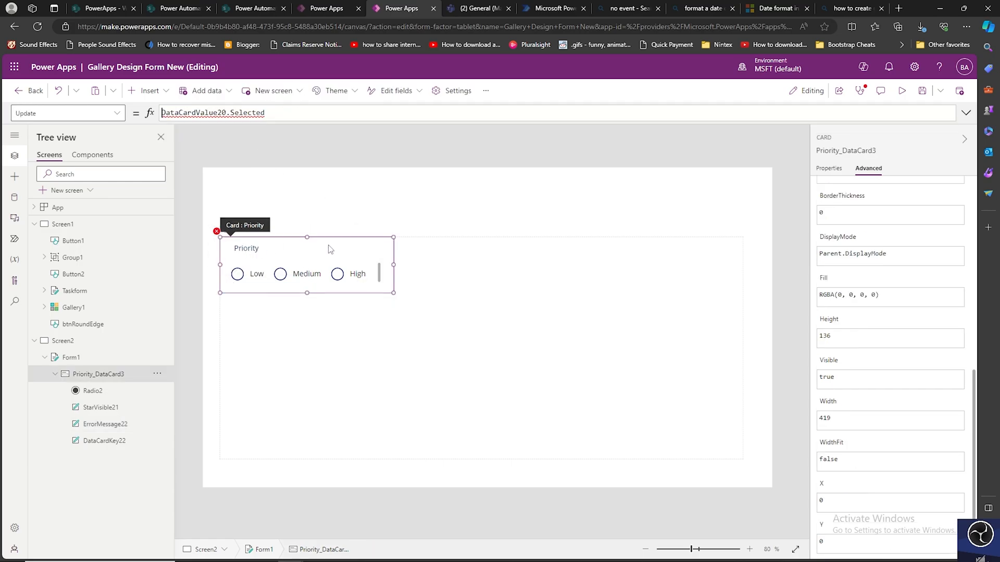
Edit the Priority card's Update formula.
{"action": "double_click", "coordinate": [193, 113]}
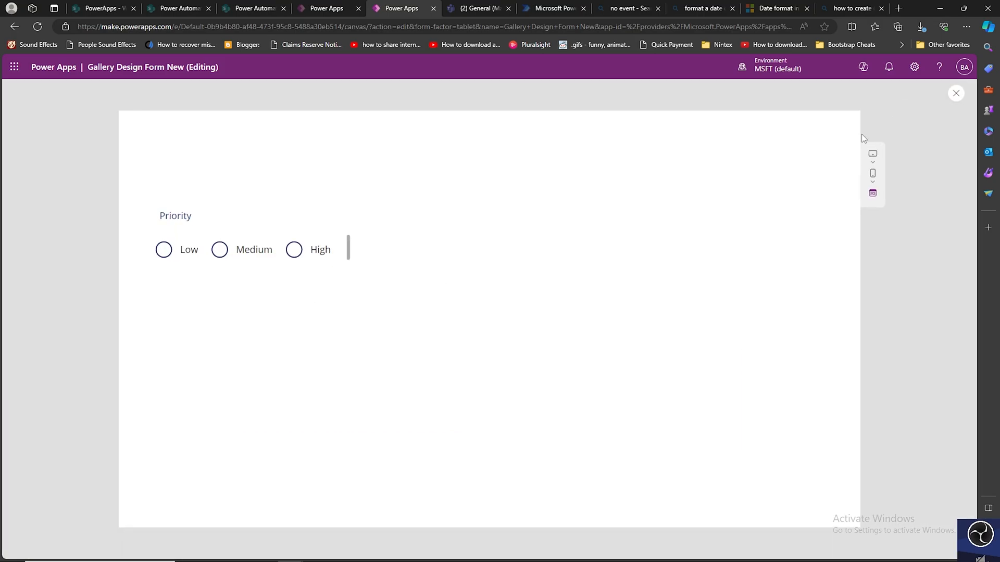
Select High, then Low, in preview, then exit preview.
{"action": "left_click", "coordinate": [293, 249]}
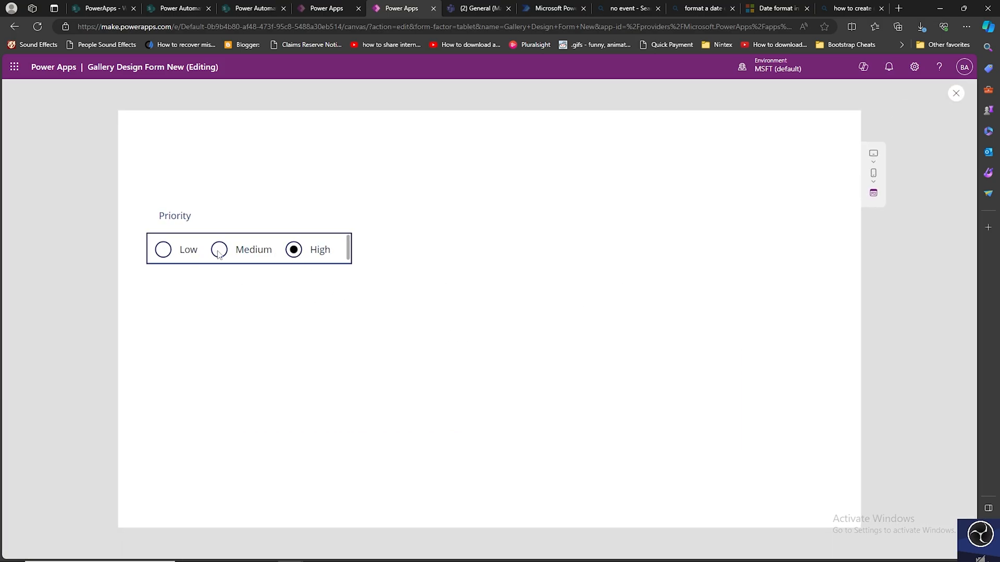
{"action": "left_click", "coordinate": [163, 250]}
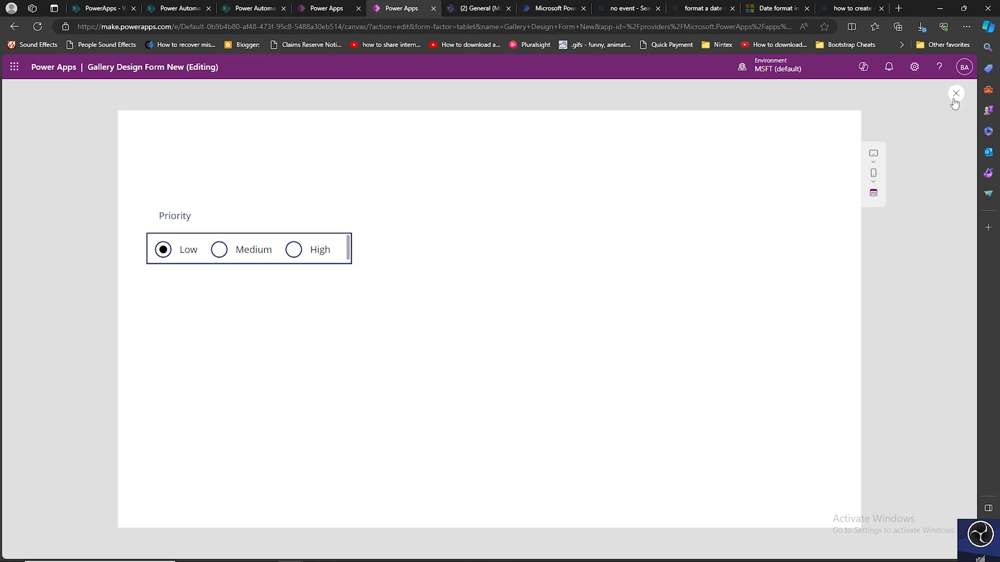
{"action": "left_click", "coordinate": [955, 93]}
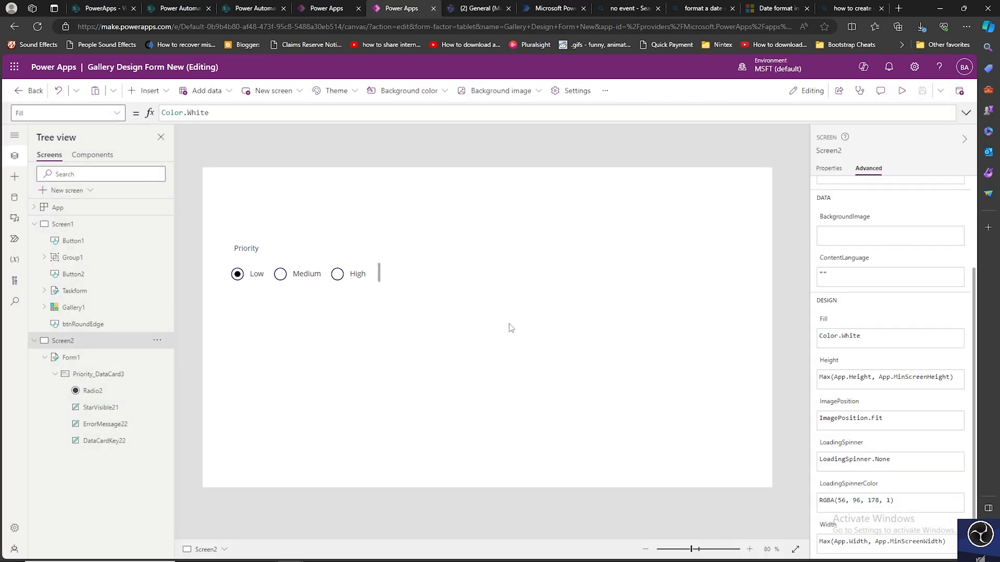